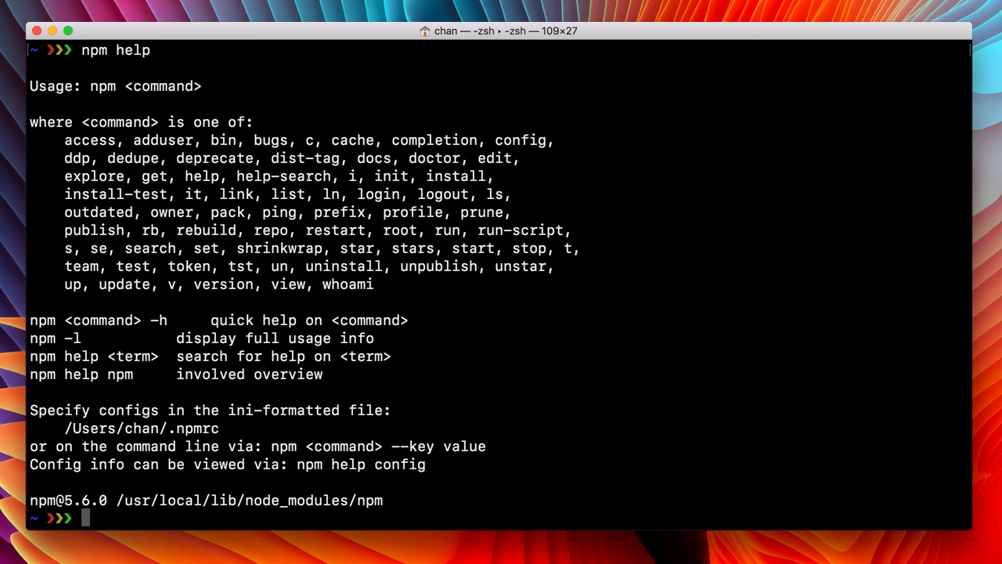
mouse_move(308, 89)
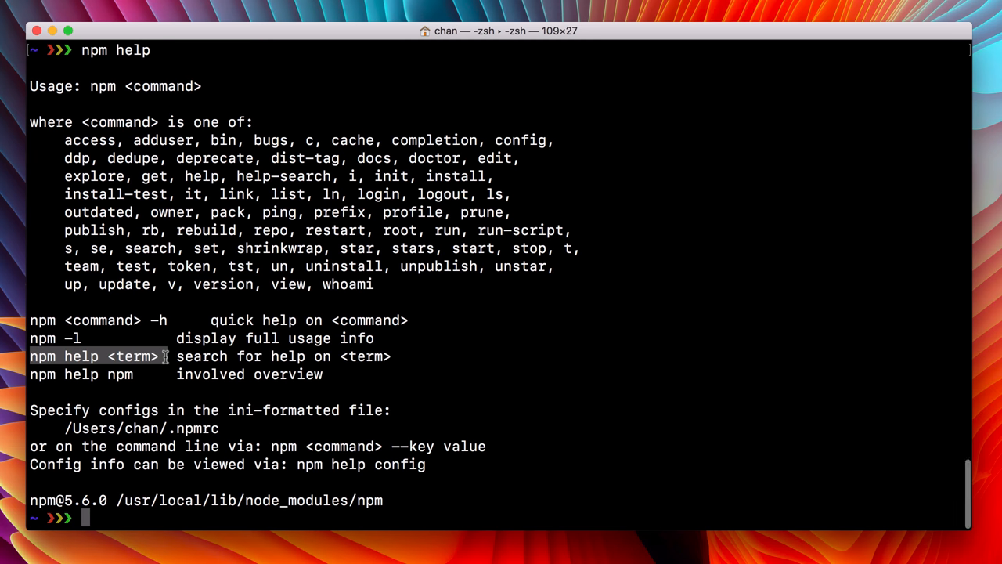
- Run 'npm help install' to open the NPM-INSTALL man page, highlighting its name and common options
double_click(456, 177)
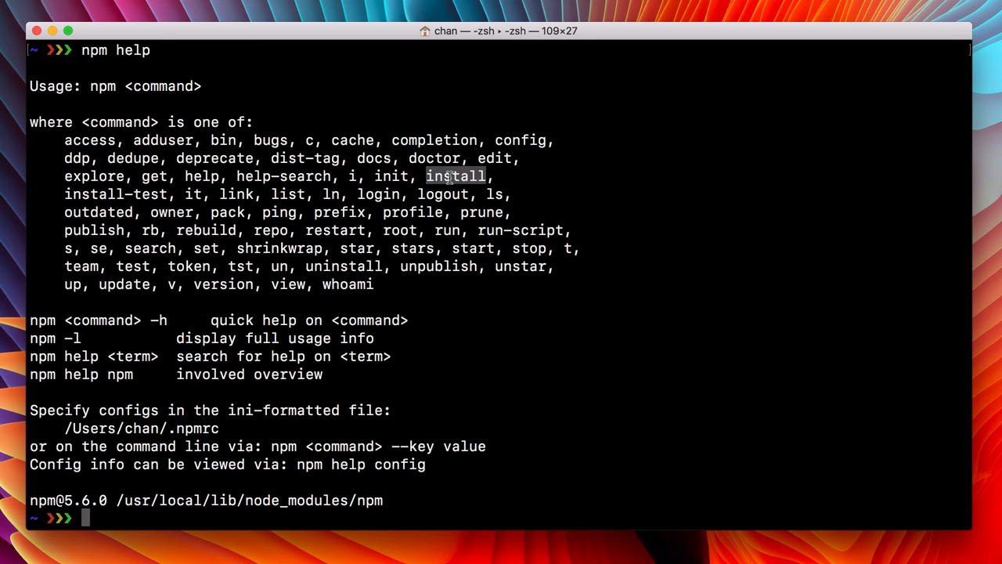
mouse_move(455, 224)
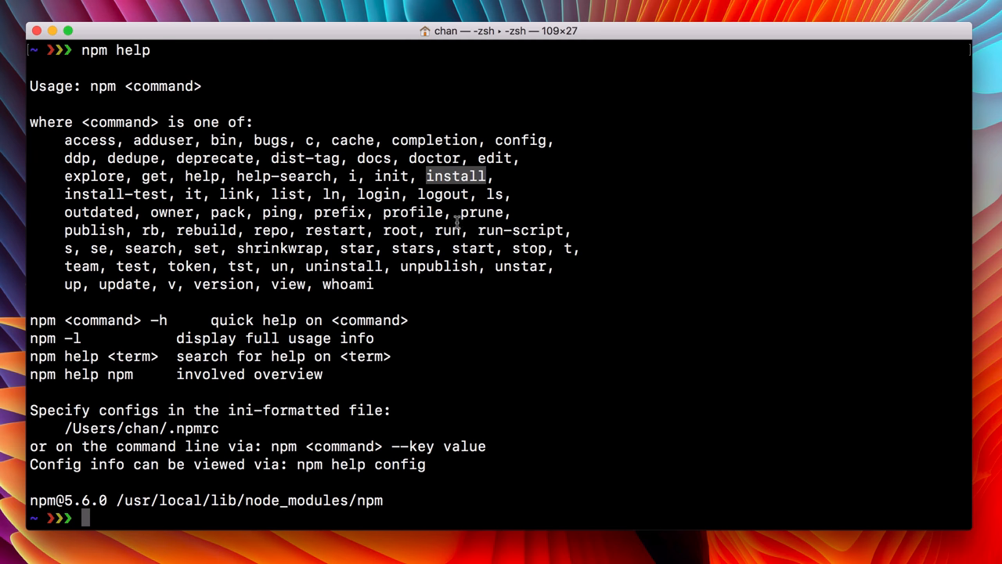
mouse_move(495, 517)
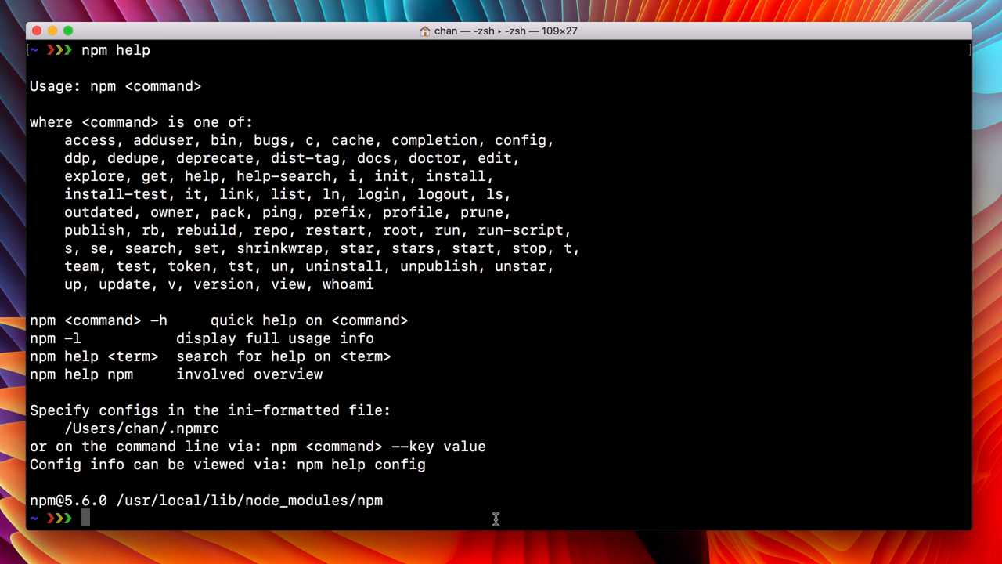
type("npm help install")
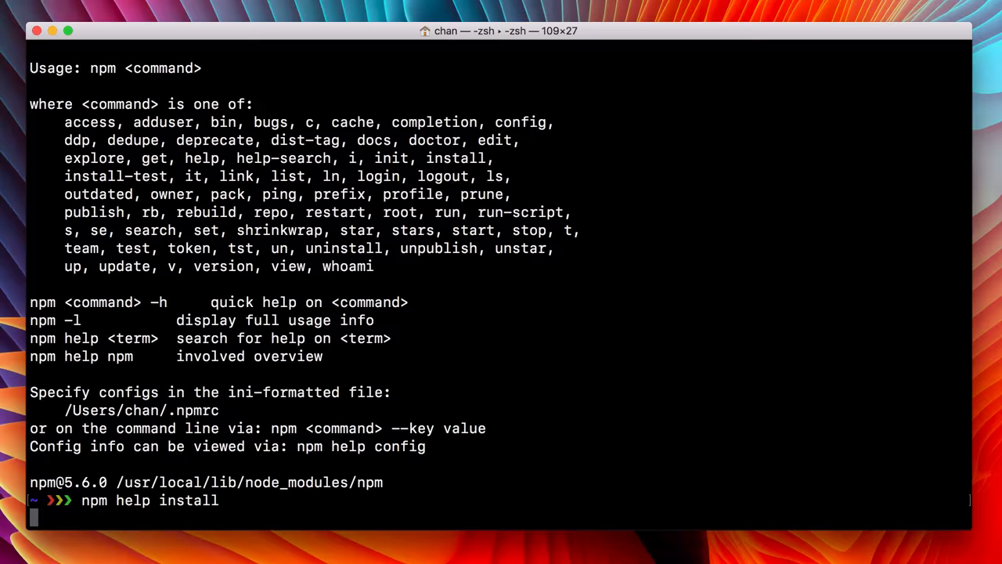
key("Return")
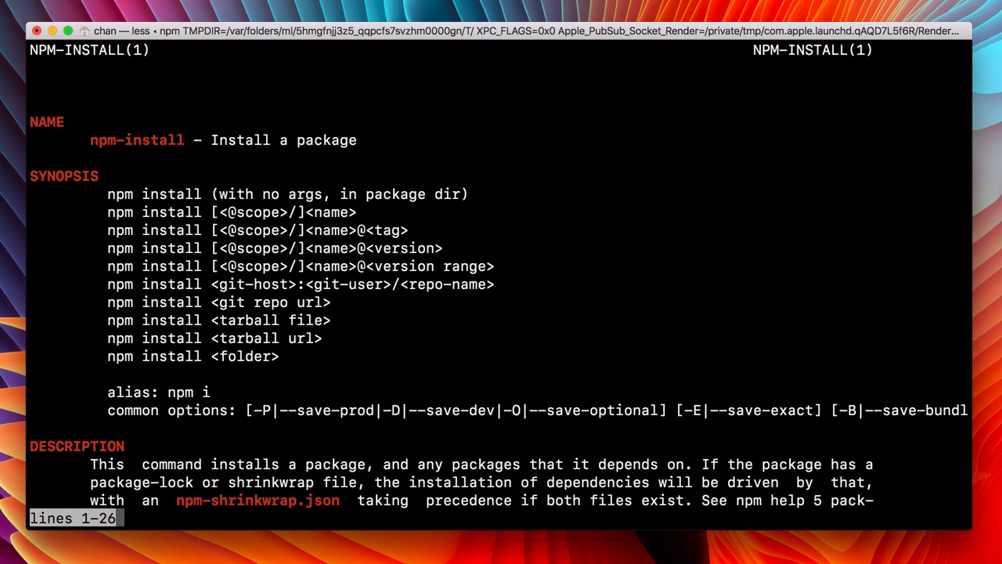
mouse_move(115, 149)
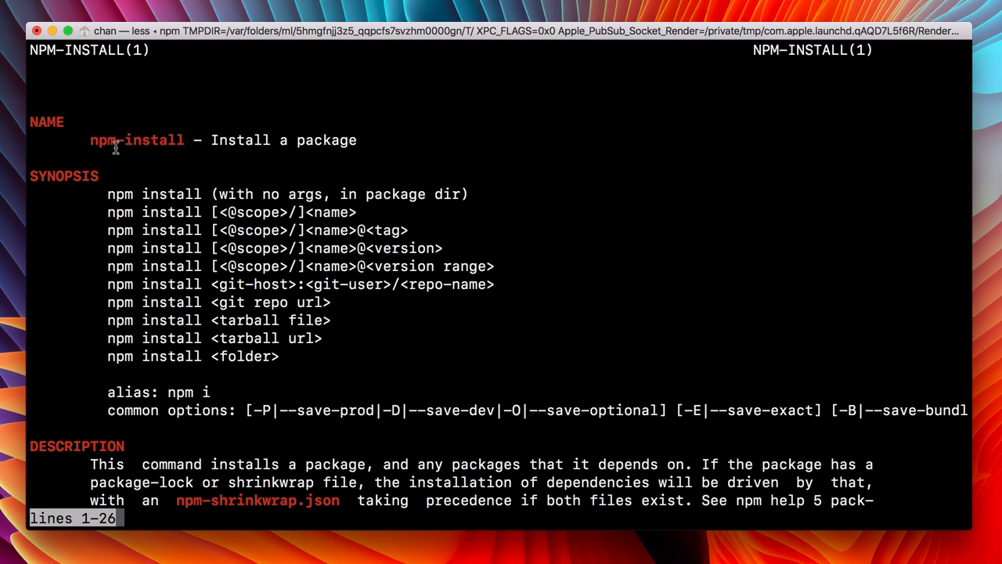
double_click(240, 140)
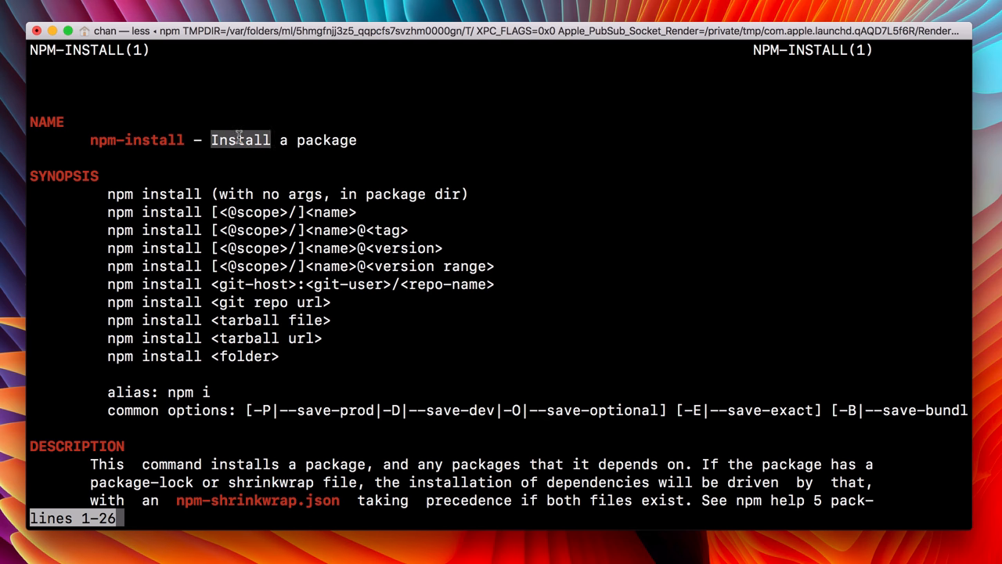
left_click_drag(240, 139, 357, 139)
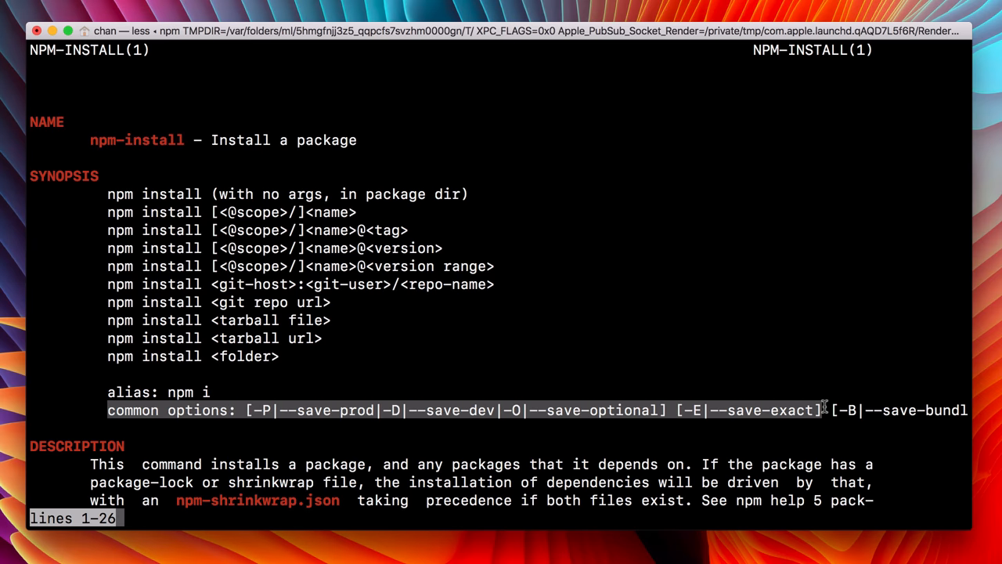
mouse_move(814, 409)
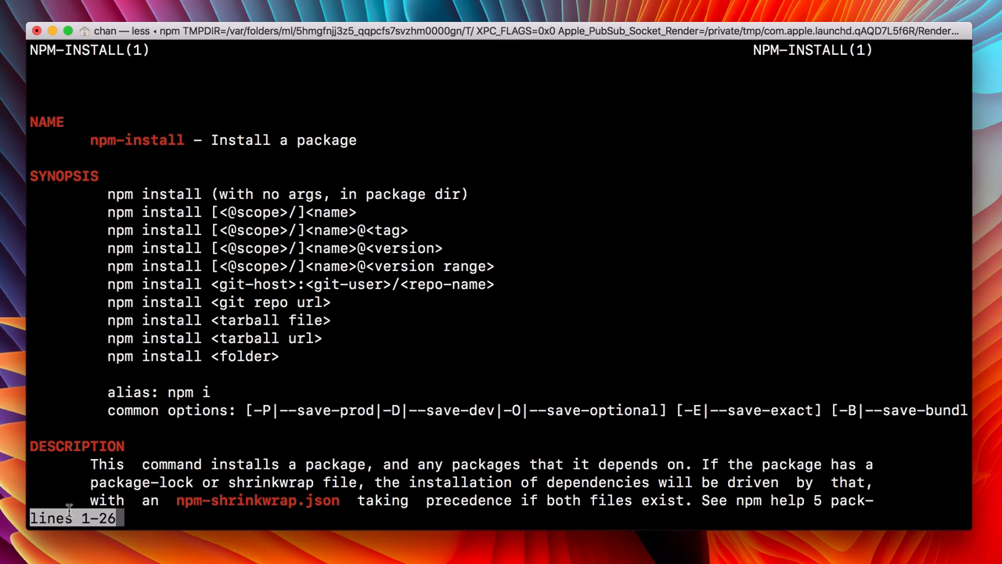
mouse_move(140, 519)
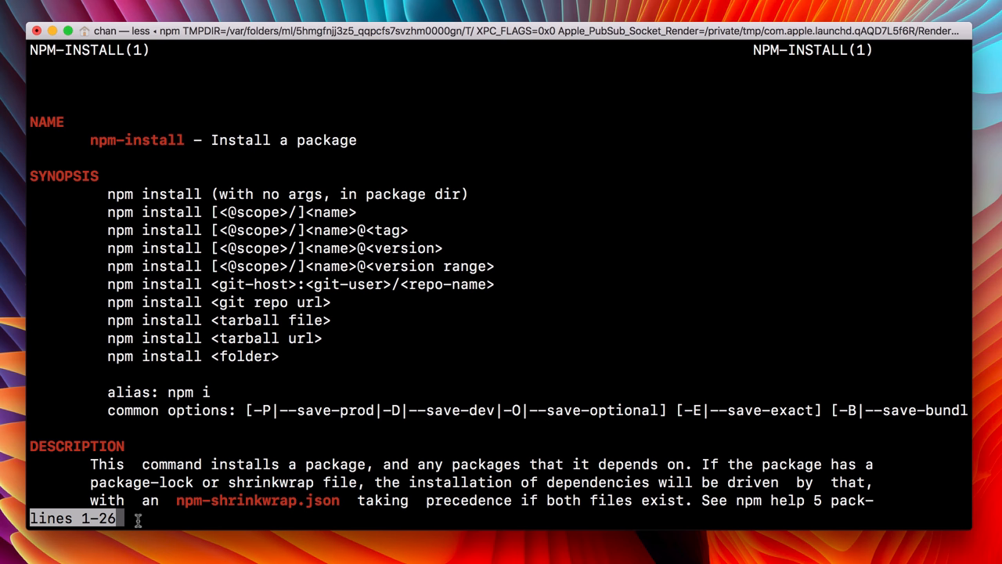
mouse_move(447, 233)
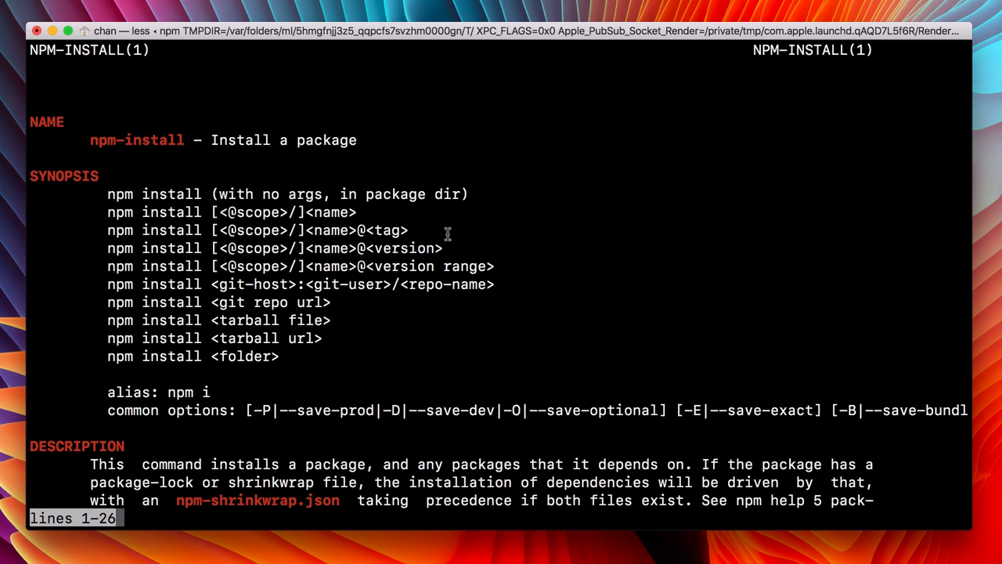
mouse_move(576, 293)
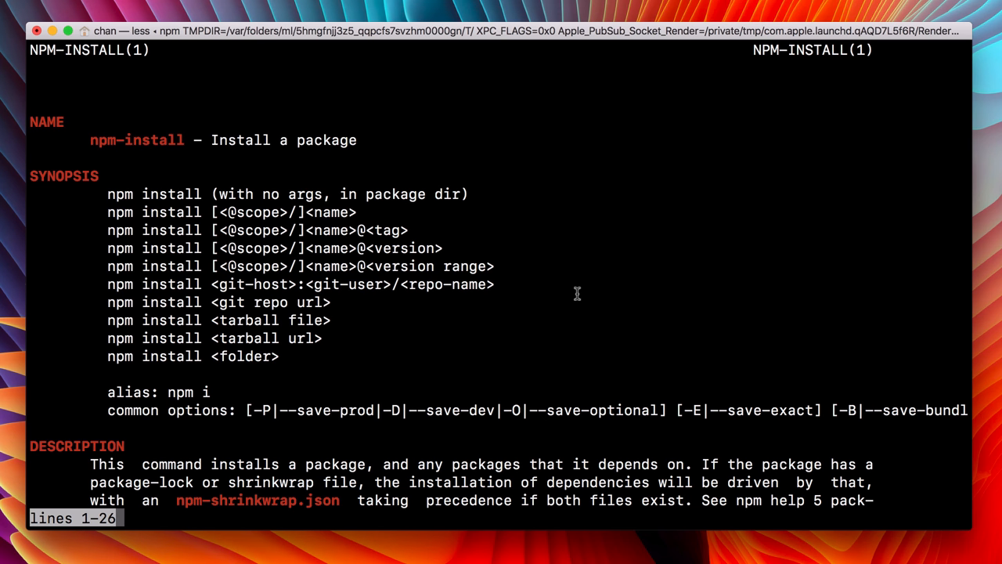
mouse_move(125, 520)
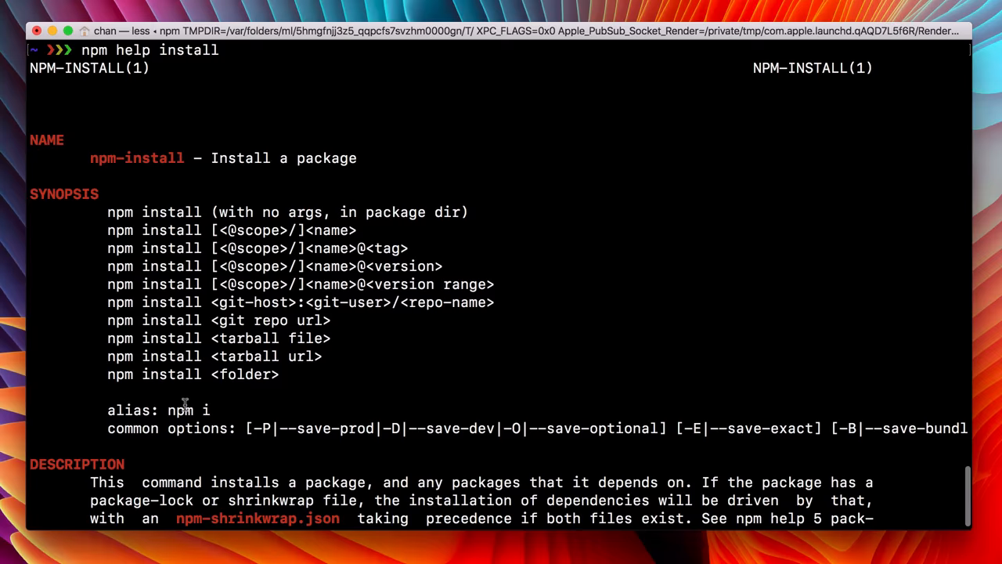
- Scroll the npm-install manual to its END, quit less, and retype 'npm help'
scroll("down", 3)
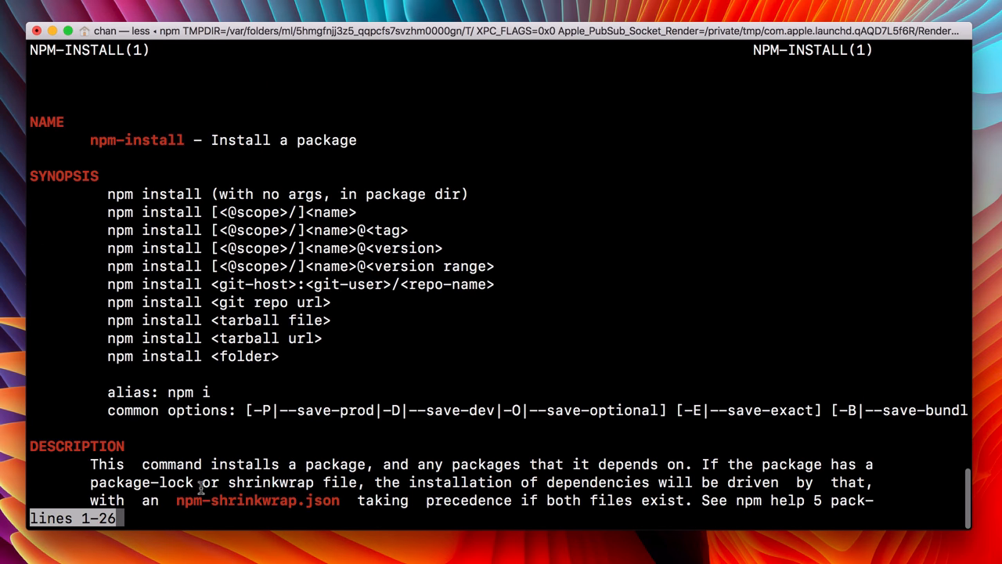
mouse_move(217, 513)
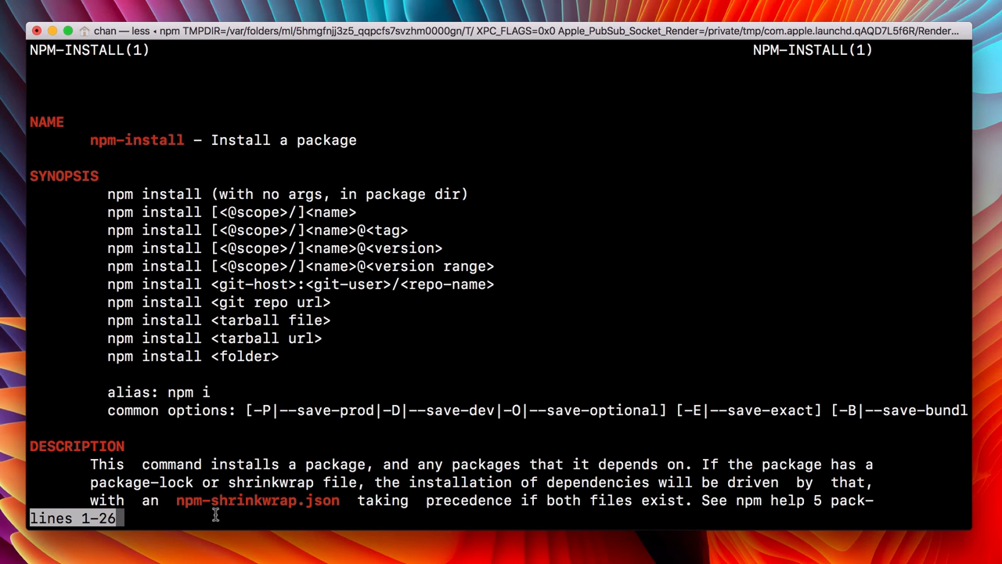
scroll("down", 3)
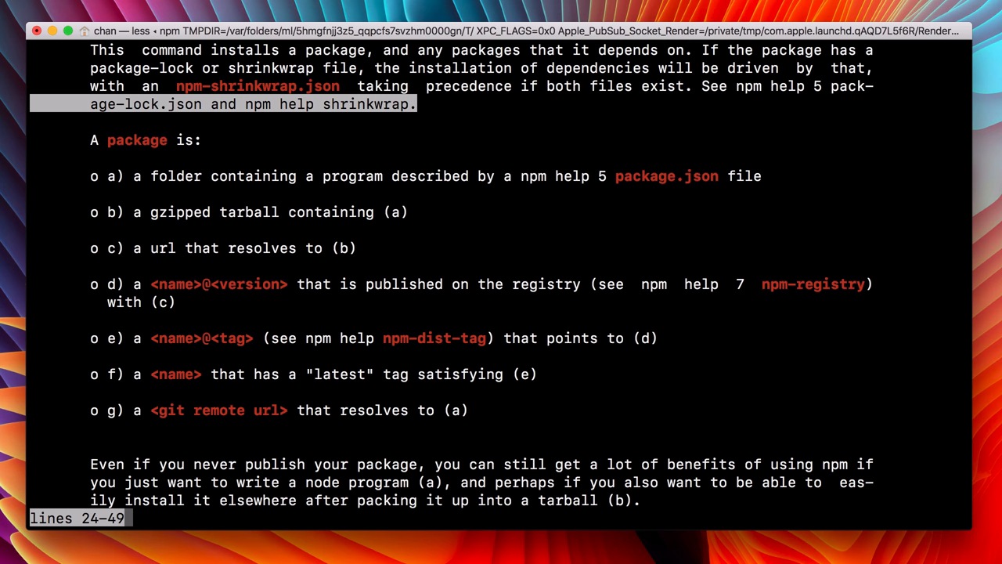
scroll("down", 3)
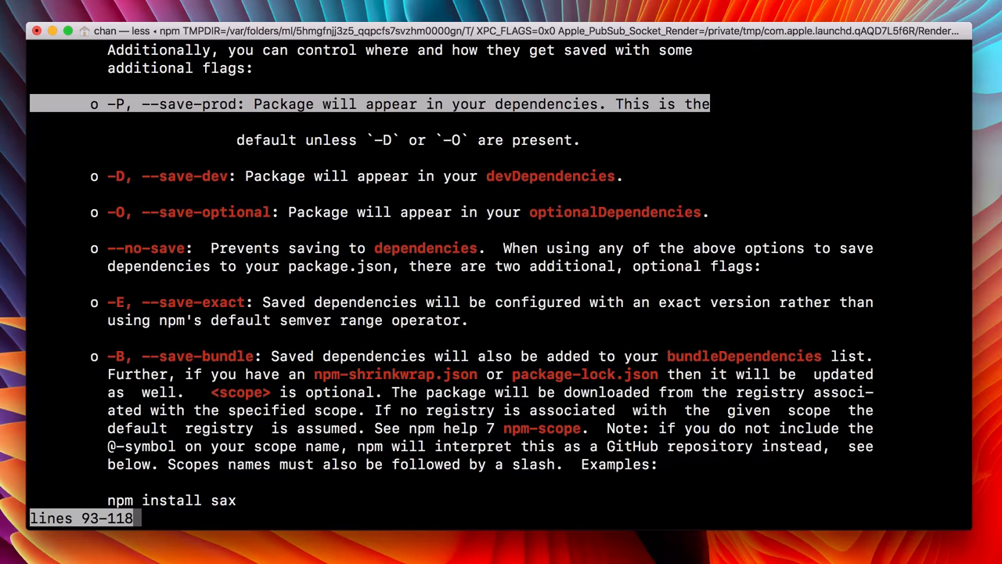
scroll("down", 3)
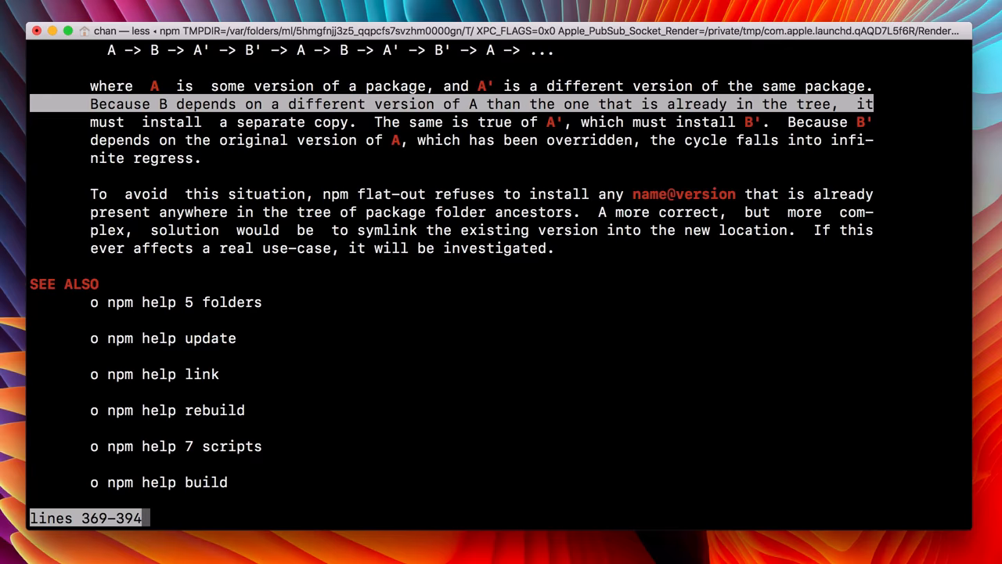
scroll("down", 3)
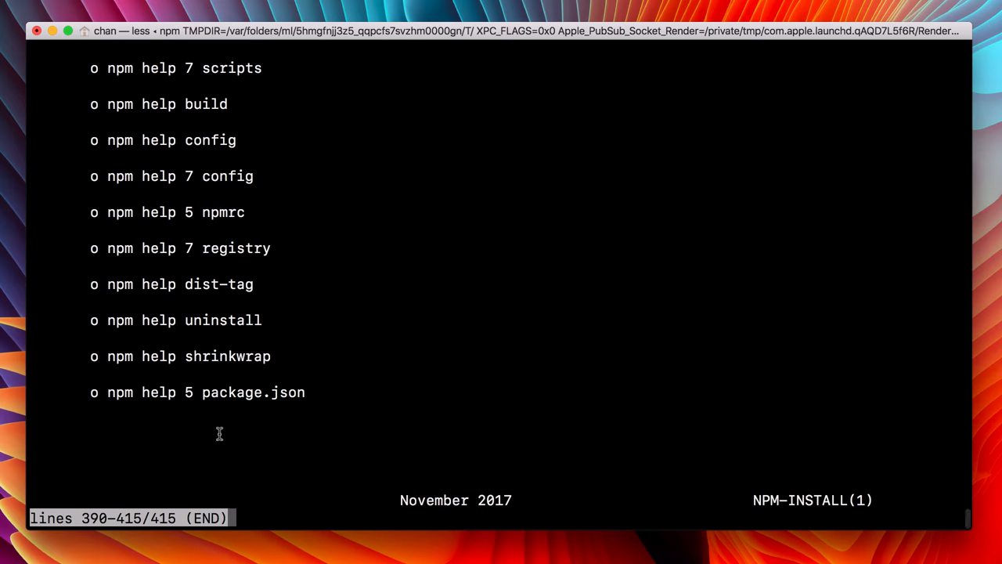
key("q")
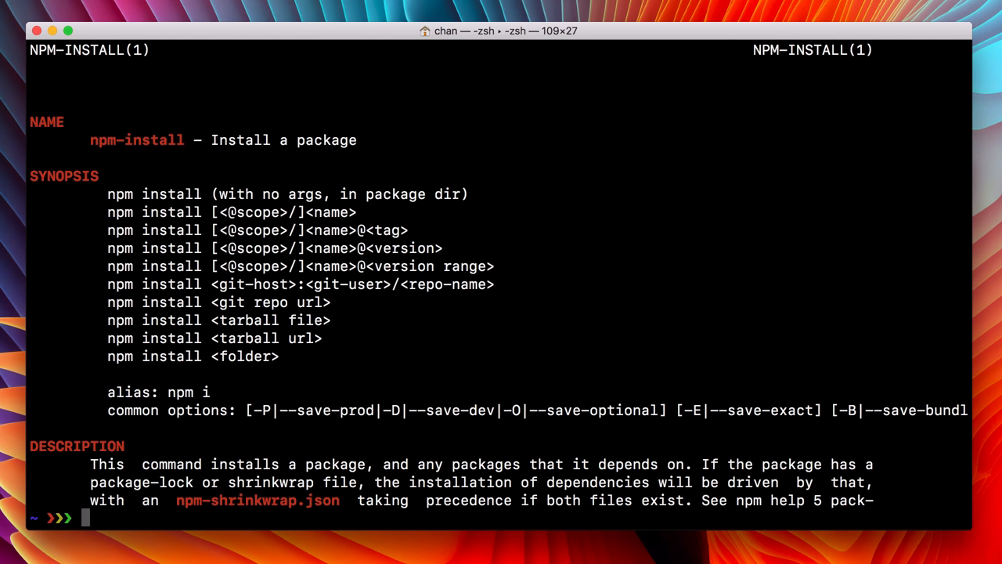
type("npm help")
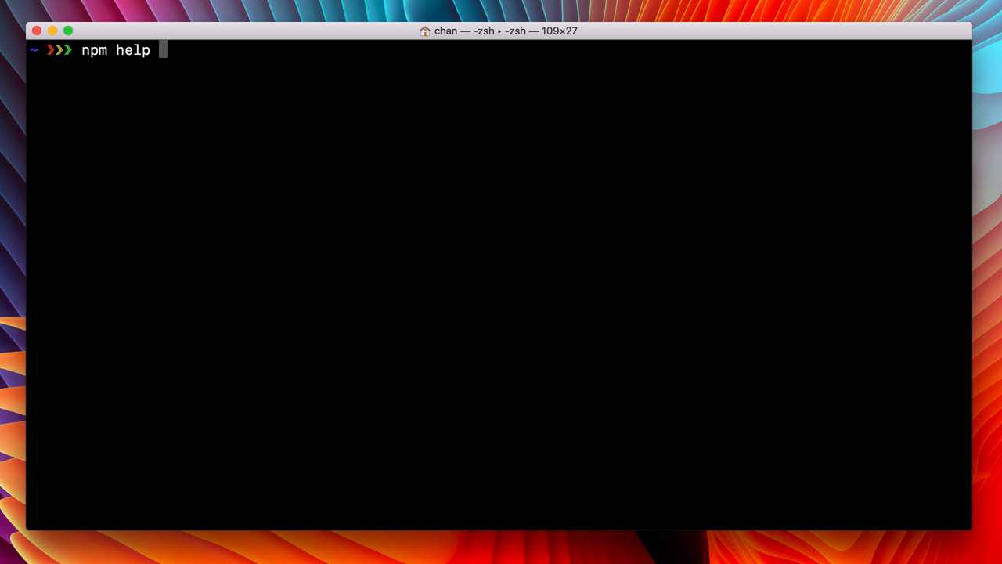
- Complete the command as 'npm help installing' to list the top matching help topics
type("installing")
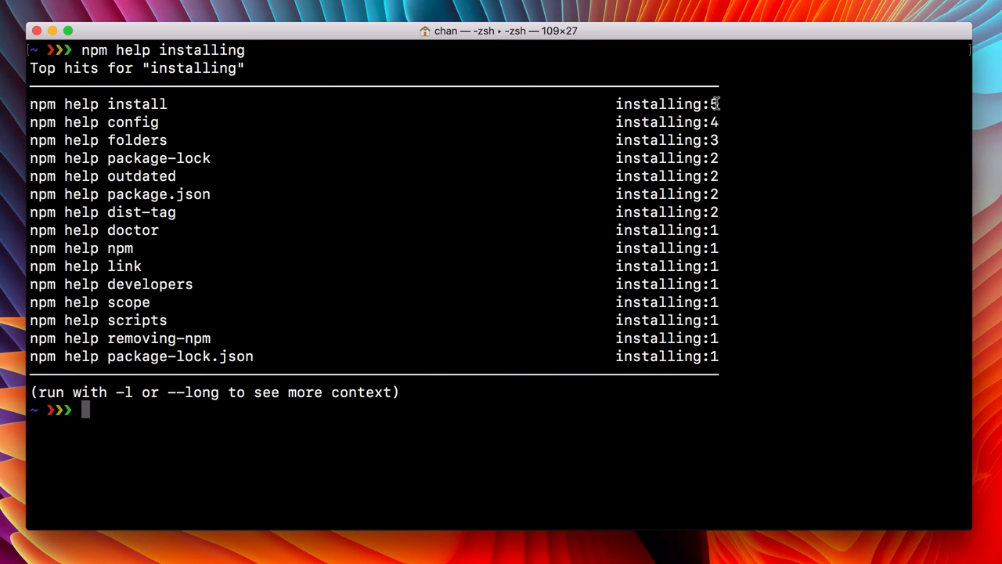
mouse_move(666, 121)
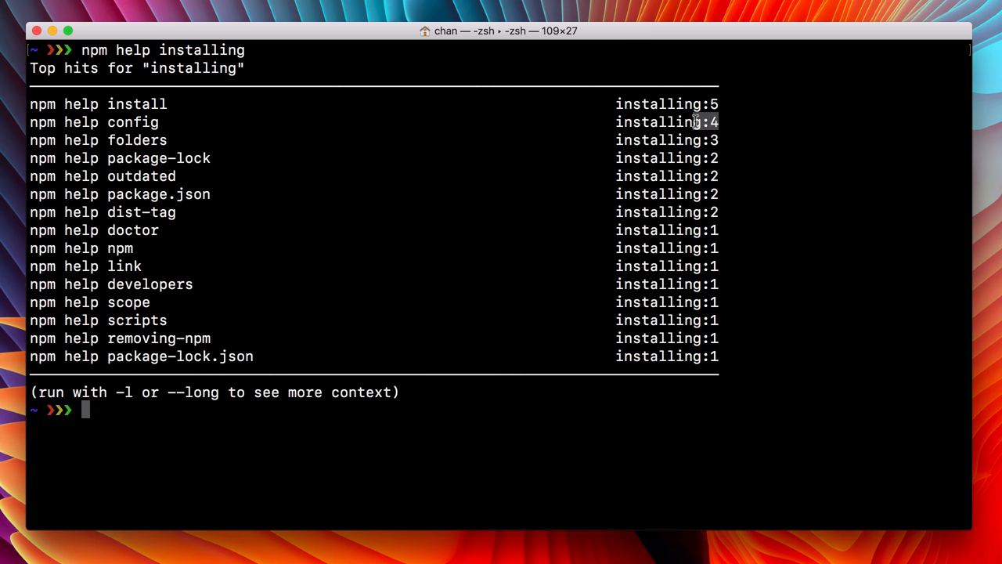
mouse_move(137, 139)
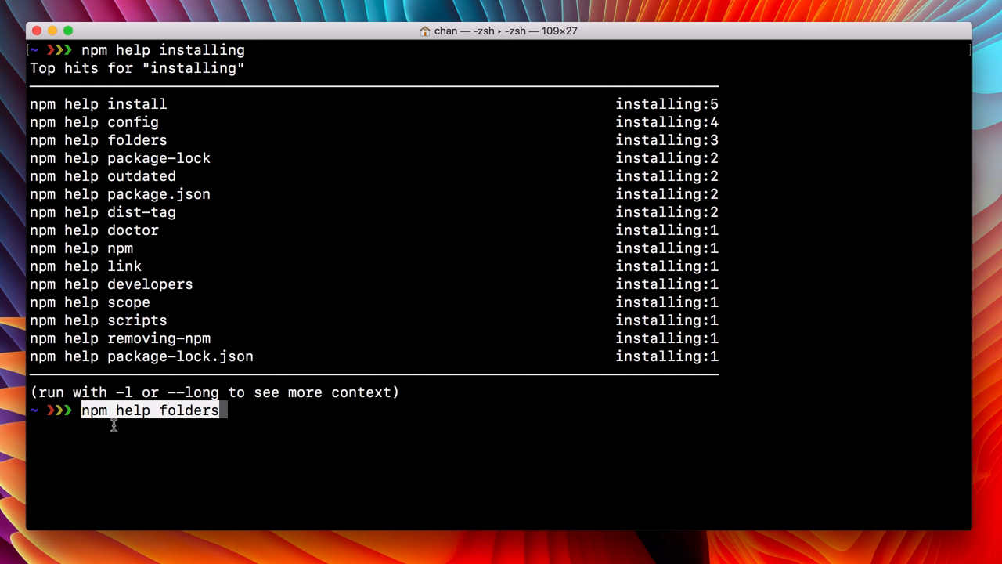
- Run 'npm help folders', then retype 'npm help' and select the command list output
key("Return")
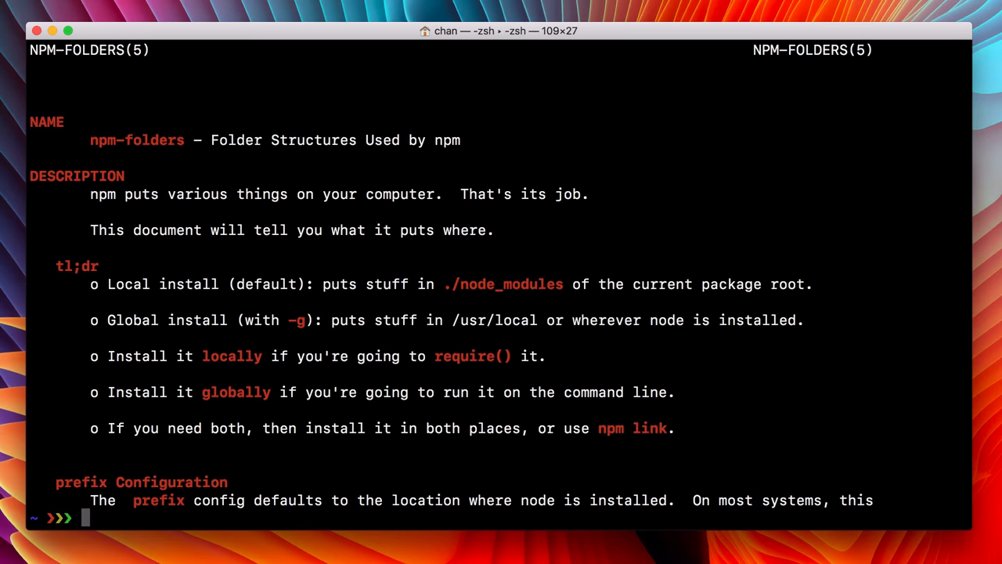
type("npm help")
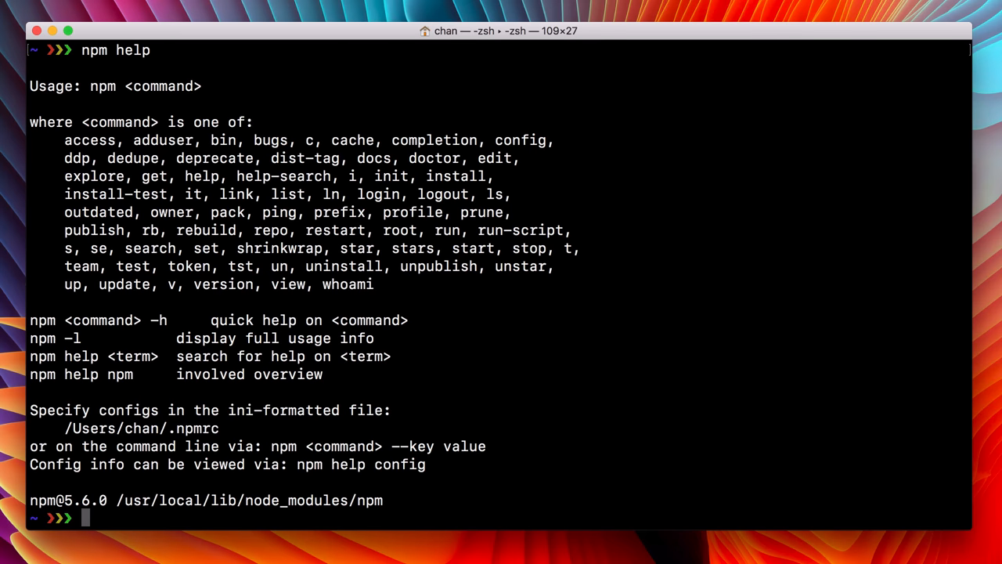
left_click_drag(64, 158, 373, 284)
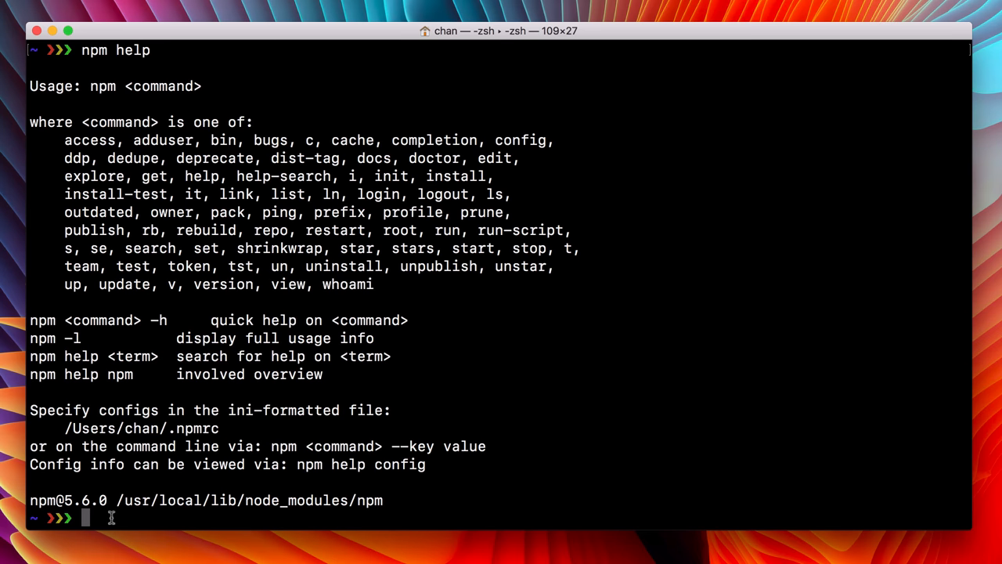
- Type 'npm help inst', then run 'npm help npm' and scroll toward its contributions section
type("npm help")
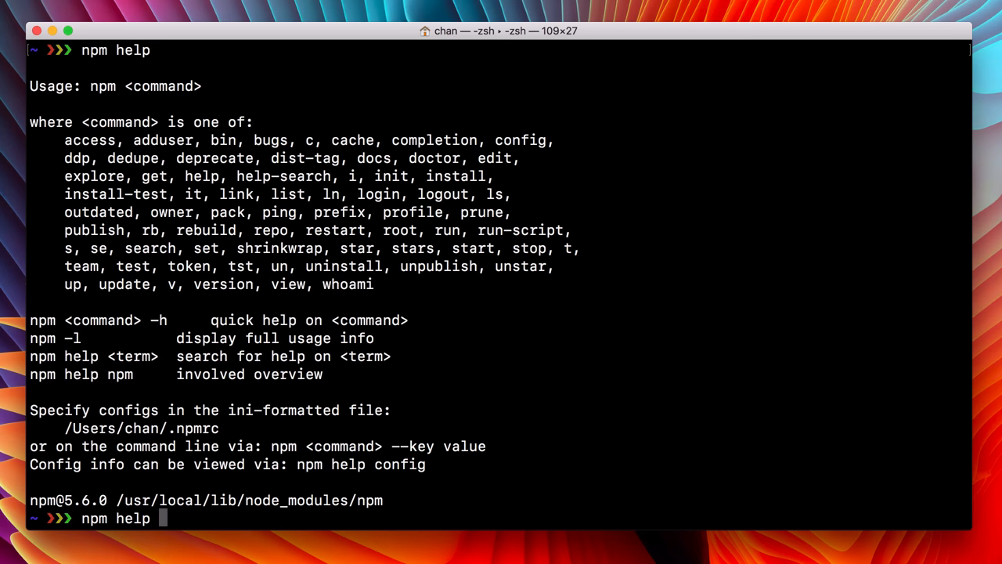
type("inst")
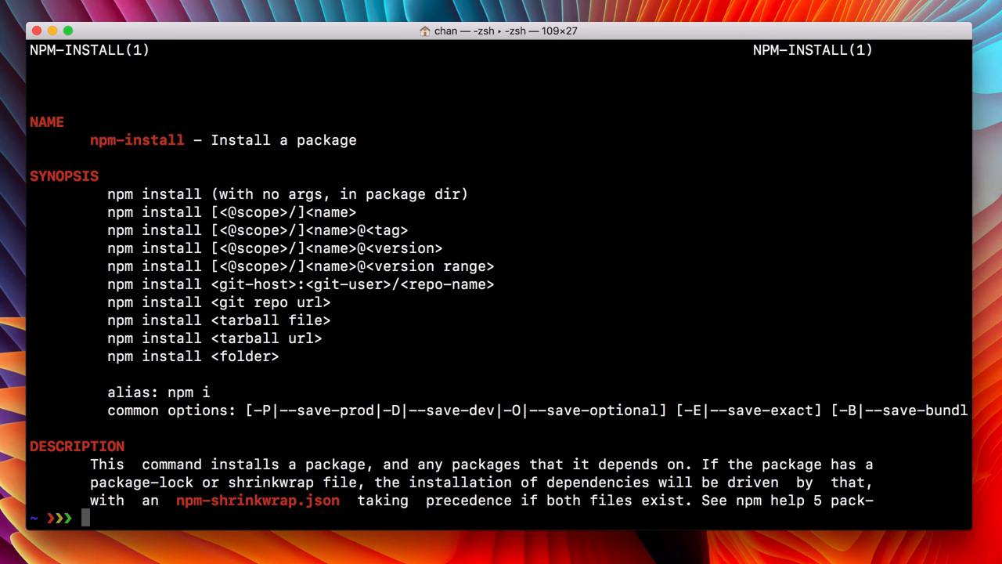
type("npm help n")
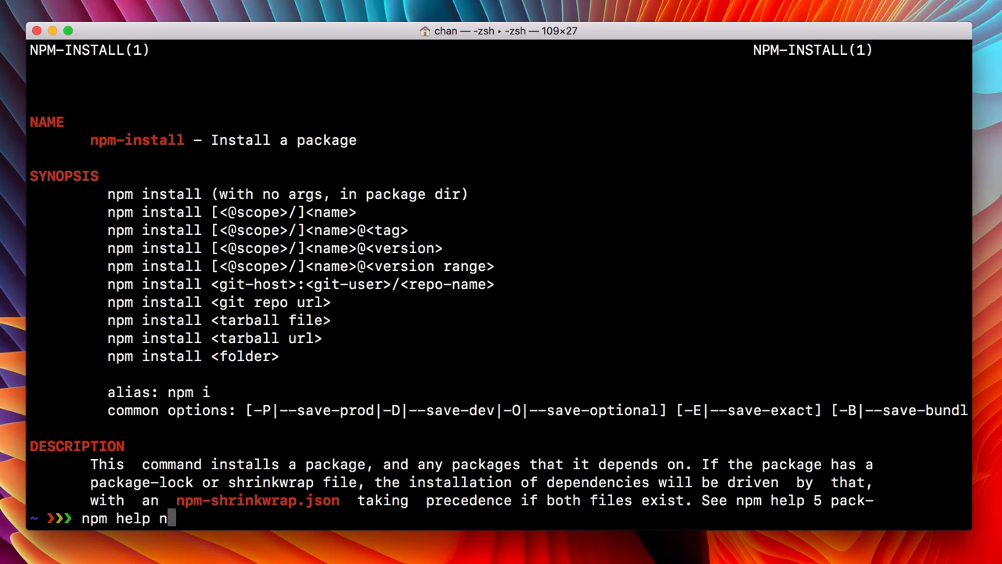
type("pm")
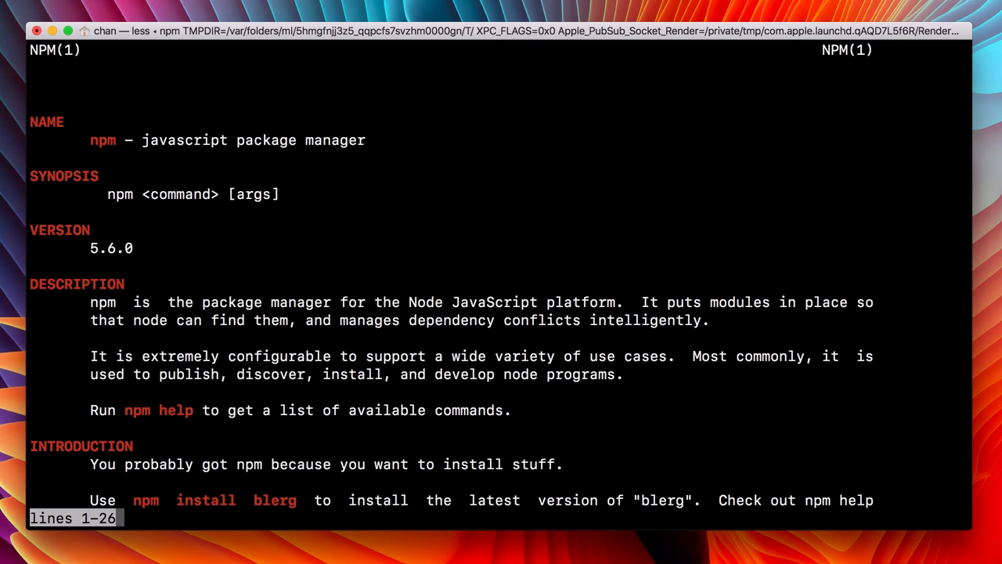
scroll("down", 3)
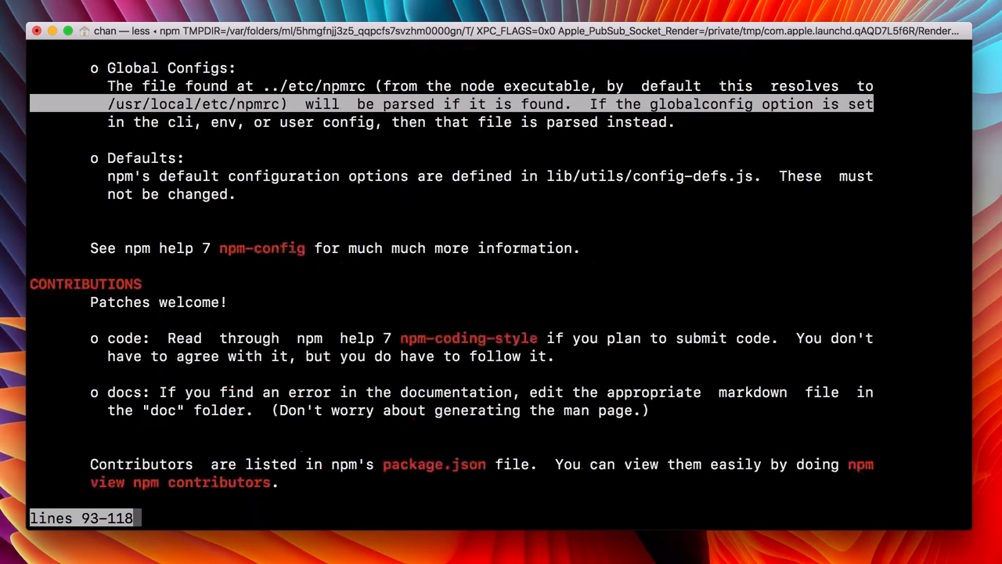